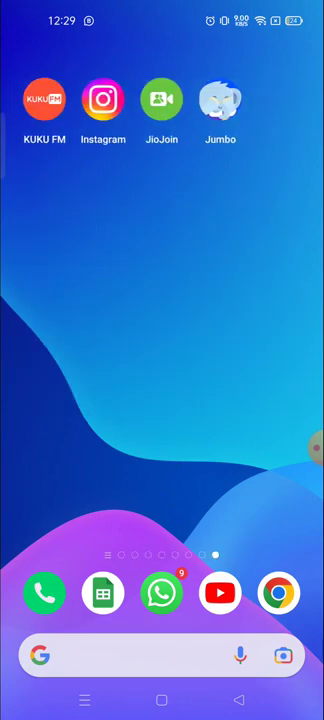
Launch Settings from the home screen and look down through its categories.
click(104, 98)
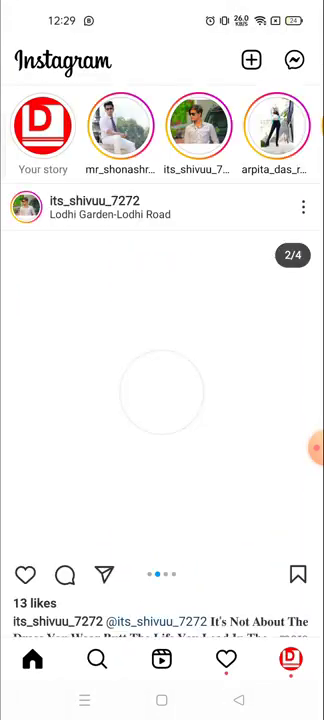
scroll(down, 3)
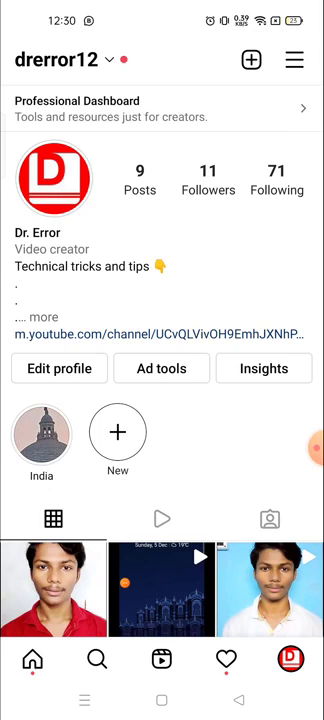
scroll(down, 3)
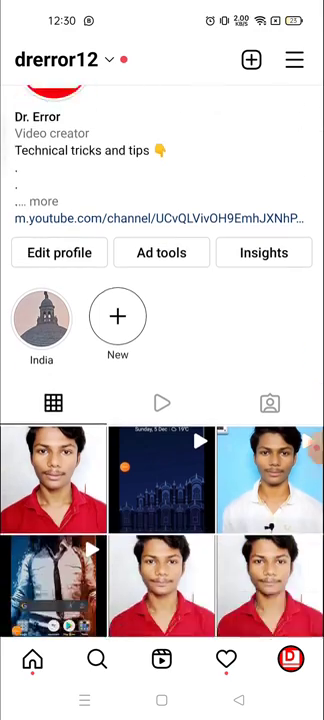
scroll(down, 3)
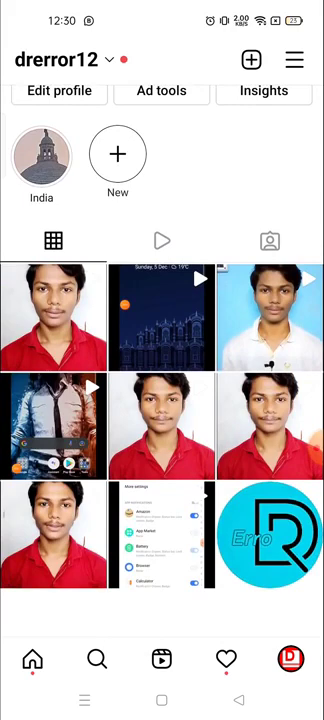
scroll(down, 3)
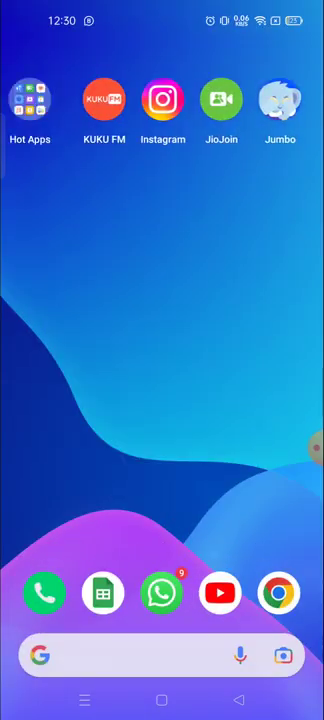
Scroll the settings list further down to Storage and back toward the top.
scroll(left, 3)
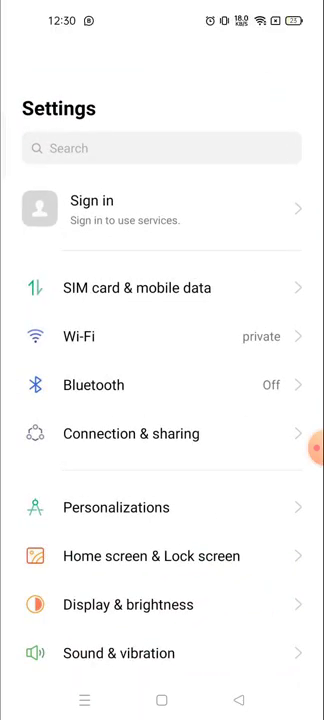
scroll(down, 3)
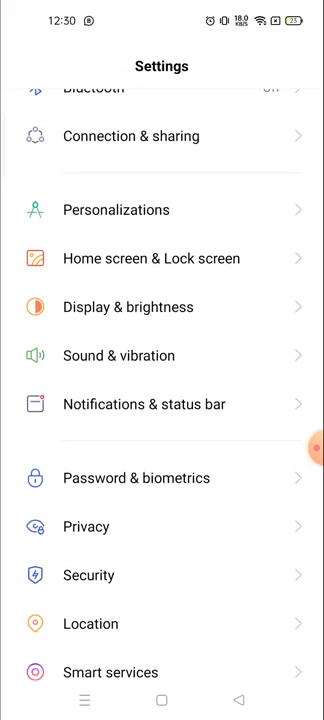
scroll(down, 3)
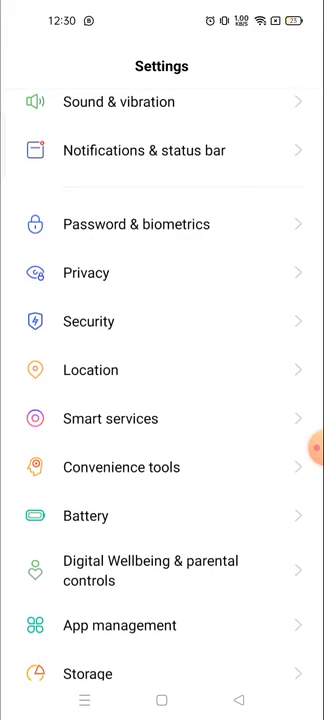
scroll(down, 3)
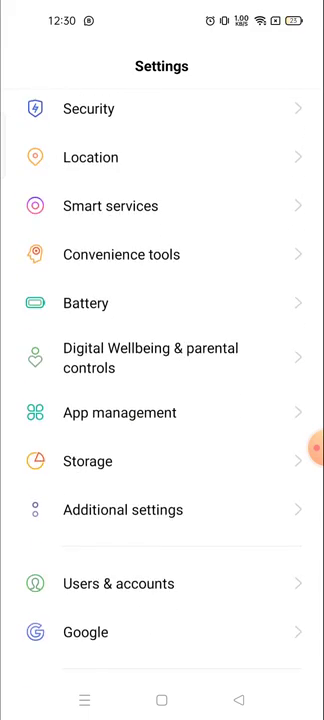
scroll(down, 3)
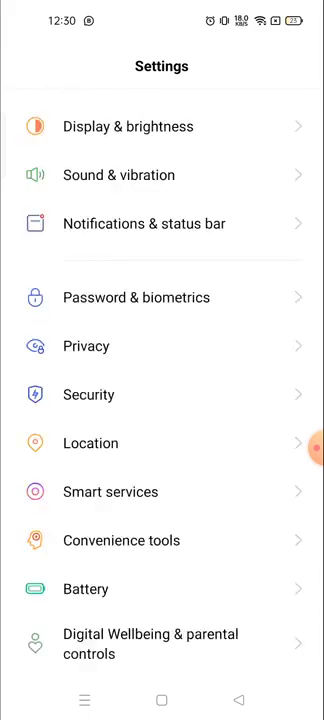
Search the settings, first trying Instagram-related text in the search bar.
click(160, 64)
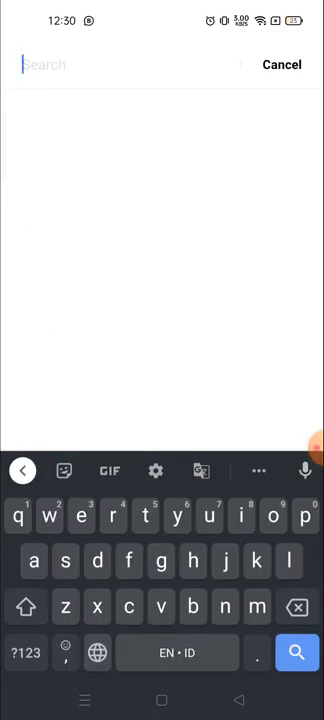
text(i)
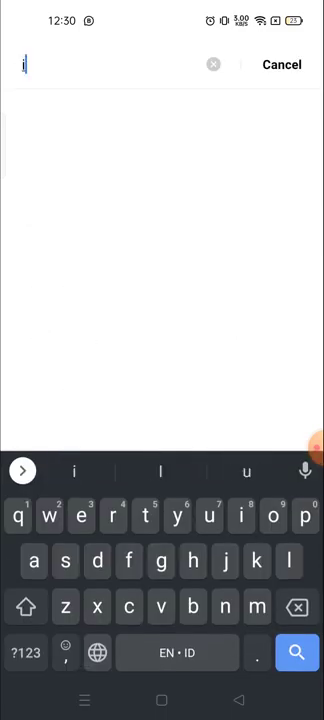
text(nstall)
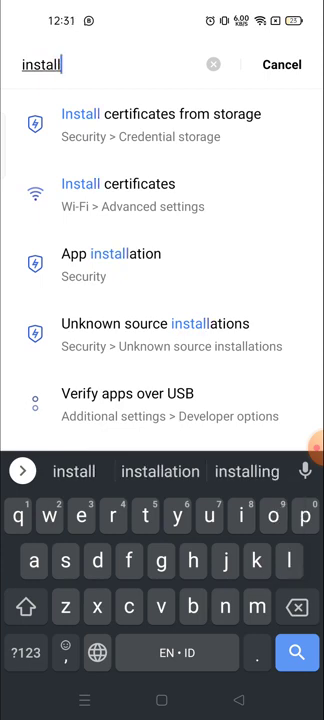
text(ed)
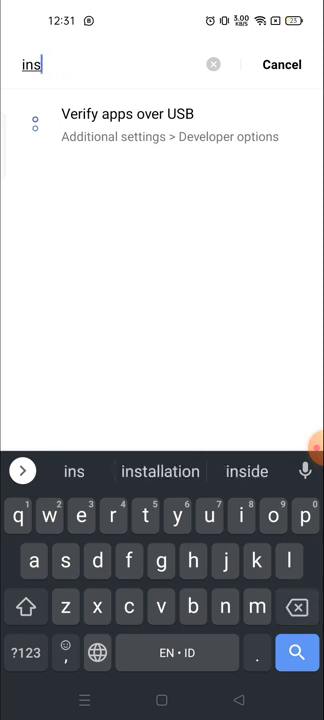
text(lap)
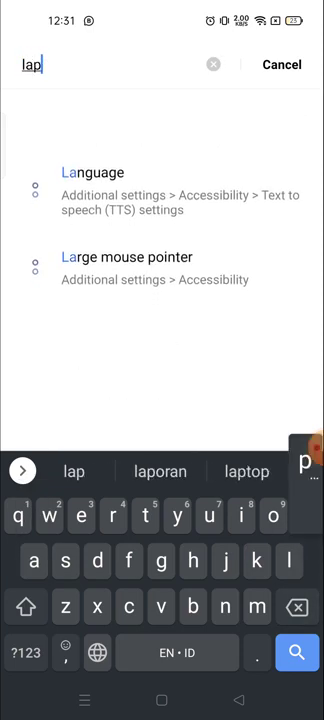
text(ps)
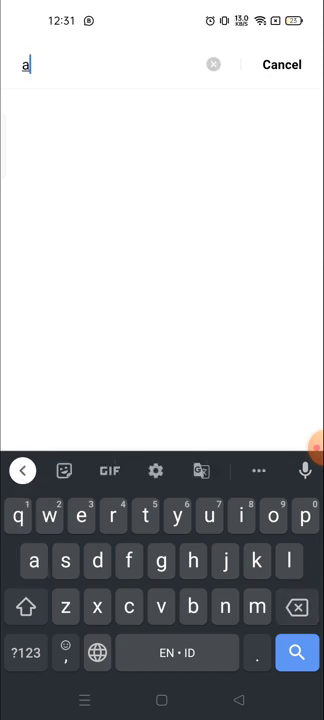
Correct the search to "ap" so App installation, Apps, App lock and App list appear.
text(ap)
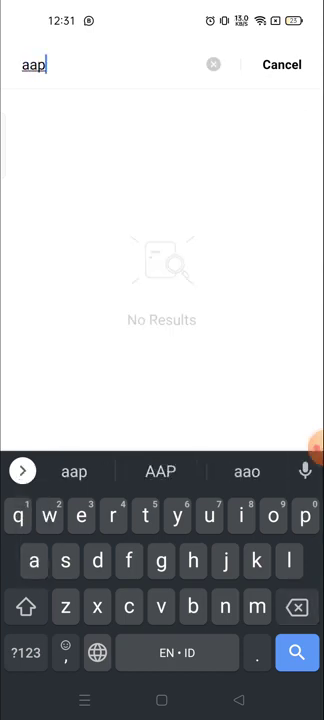
key(Backspace)
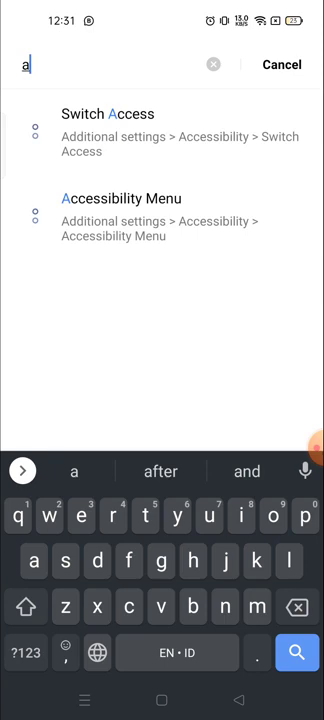
text(p)
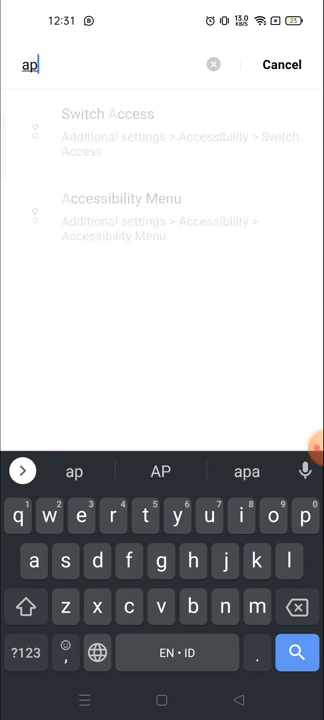
text(s)
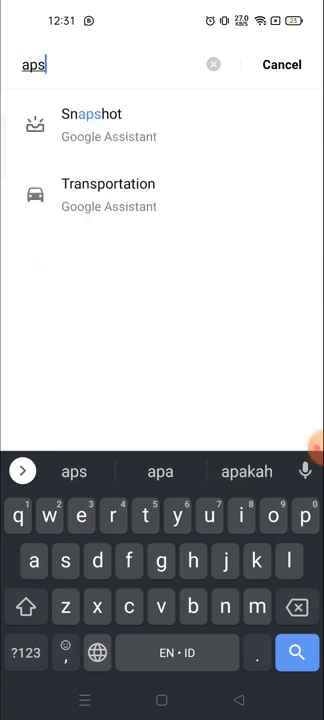
key(Backspace)
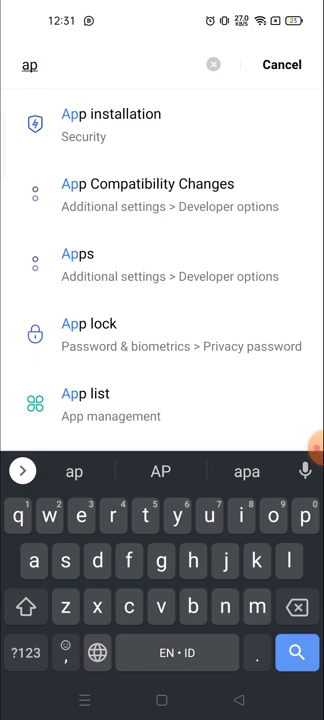
Go from the search result into App management and show the App list of 90 installed apps.
click(110, 124)
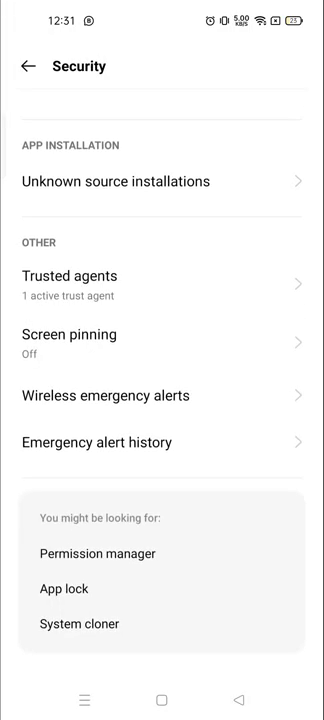
text(ap)
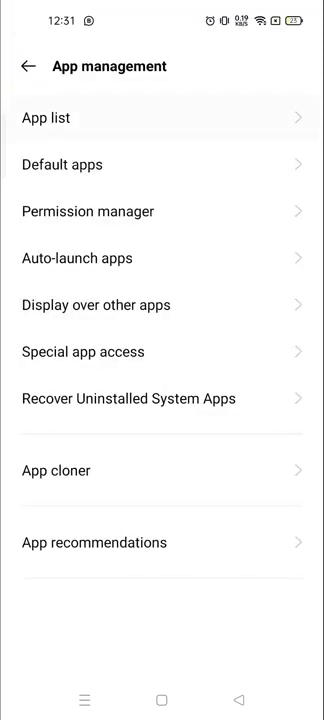
click(48, 116)
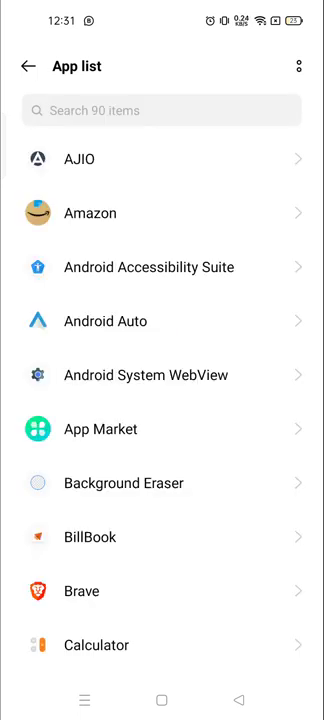
Scroll the App list past Chrome and Facebook until Instagram is visible.
scroll(down, 3)
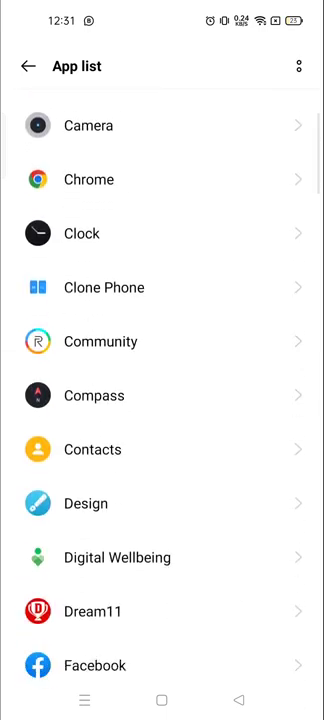
scroll(down, 3)
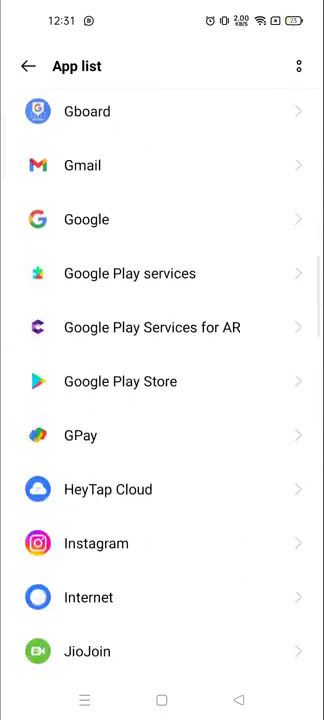
scroll(down, 3)
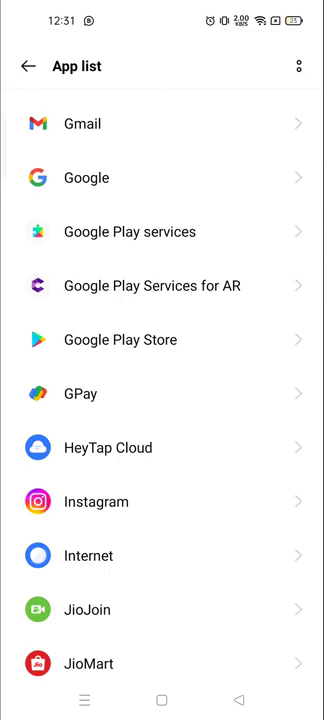